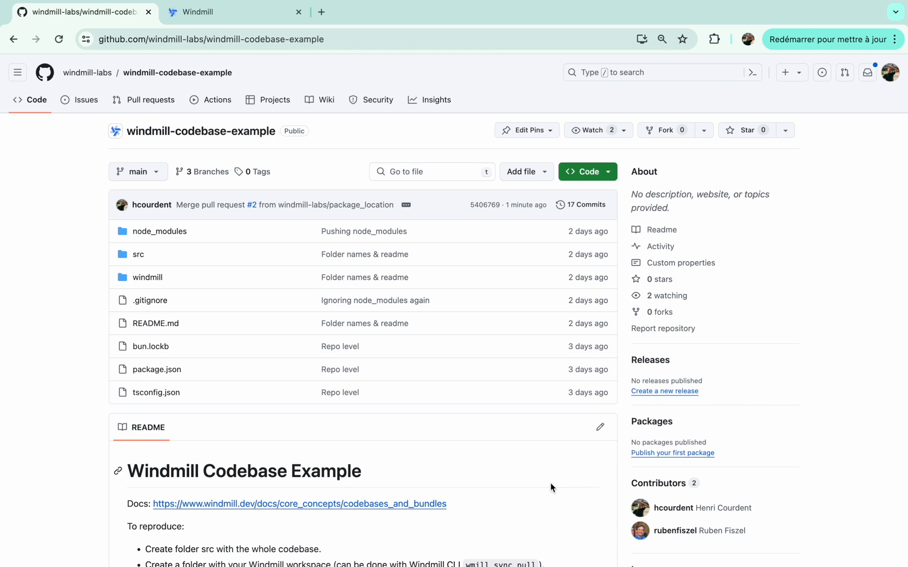
Switch from the windmill-codebase-example GitHub repo to the Windmill browser tab.
{"action": "left_click", "coordinate": [220, 12]}
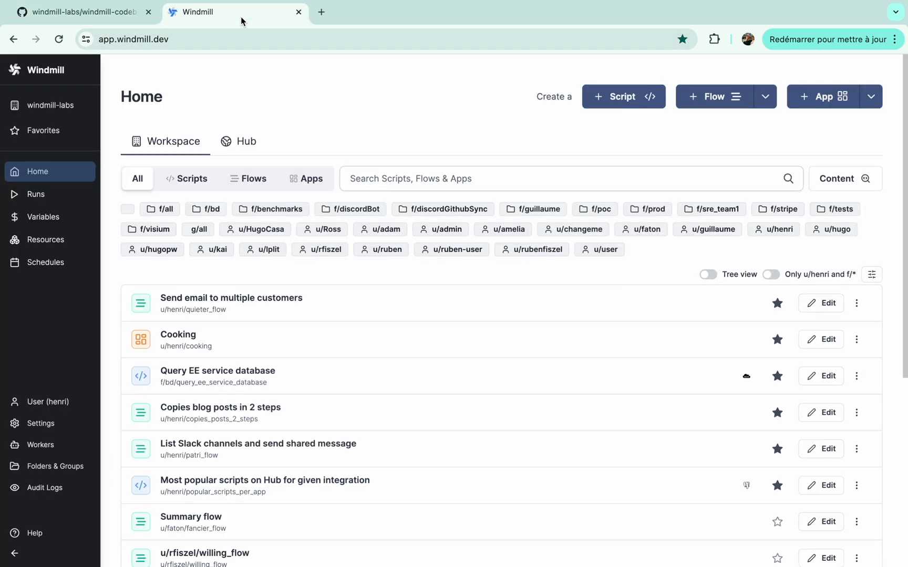
View the Instance settings down to the S3 cache bucket windmill-dependency-cache, then leave for the terminal.
{"action": "left_click", "coordinate": [41, 423]}
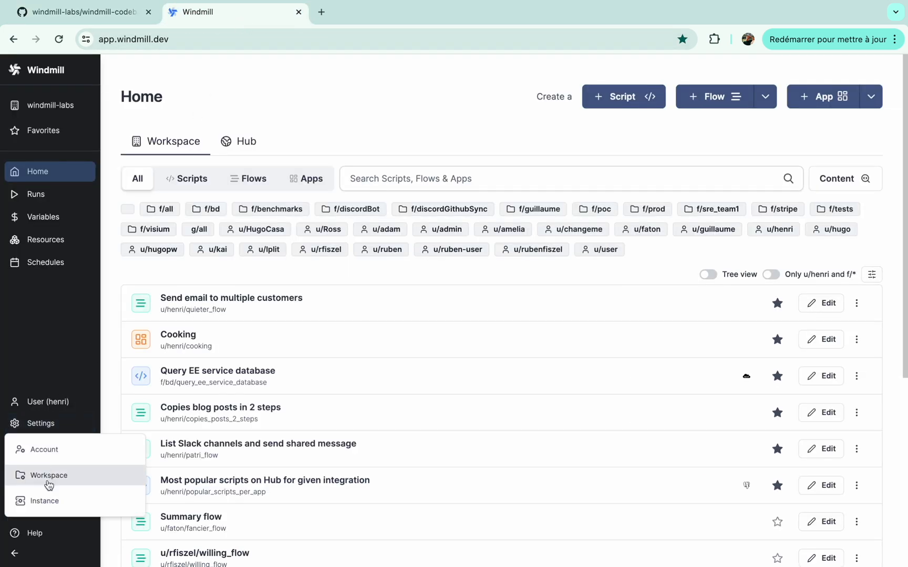
{"action": "left_click", "coordinate": [45, 501]}
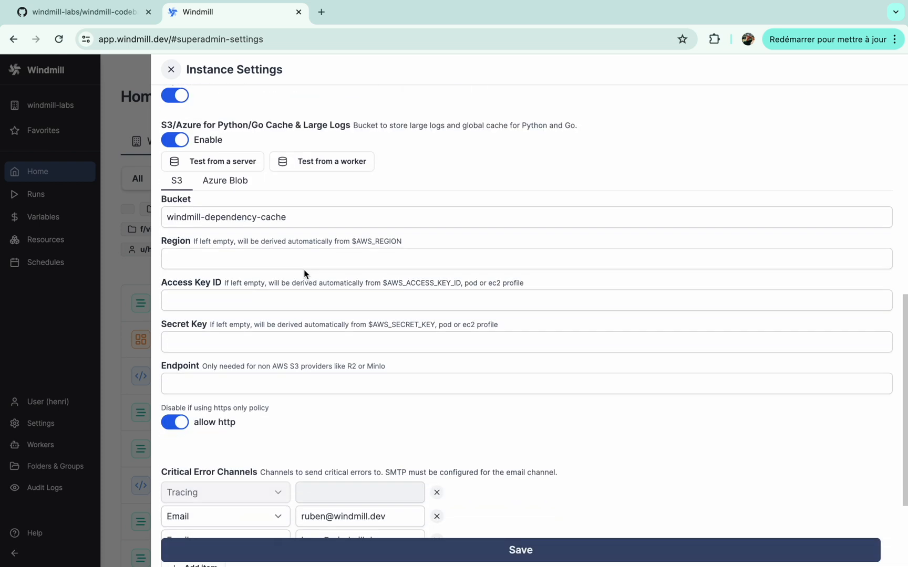
{"action": "scroll", "scroll_direction": "down", "scroll_amount": 3}
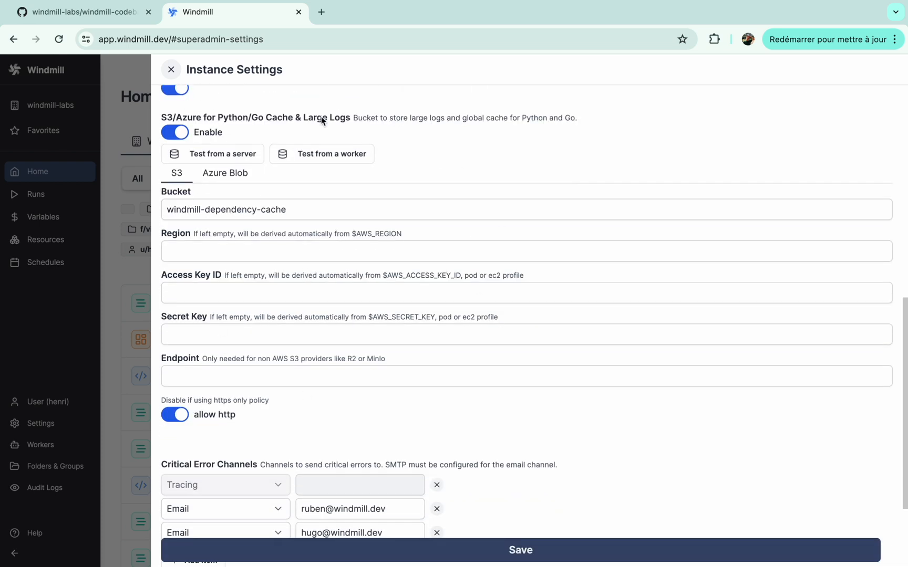
{"action": "left_click", "coordinate": [81, 11]}
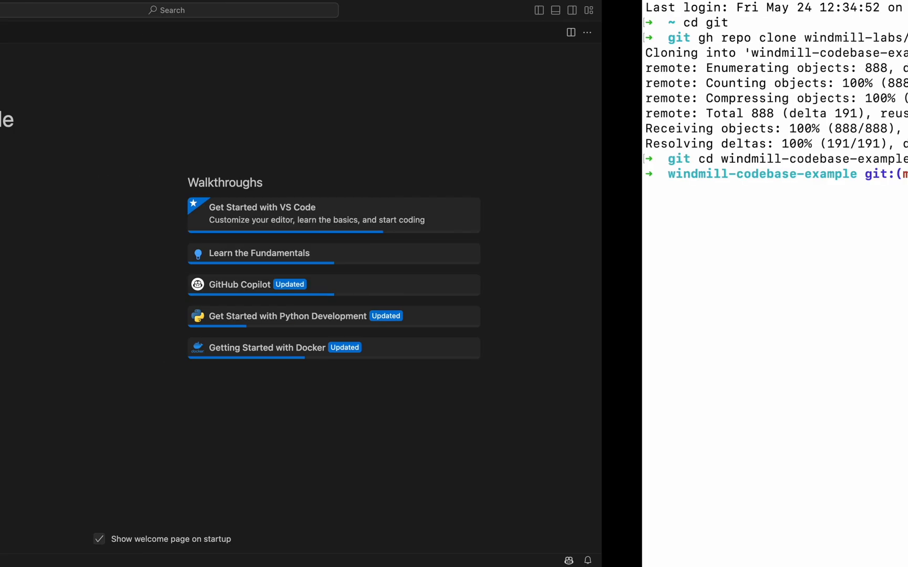
Bring the VS Code editor with the cloned windmill-codebase-example folder into focus.
{"action": "left_click", "coordinate": [171, 221]}
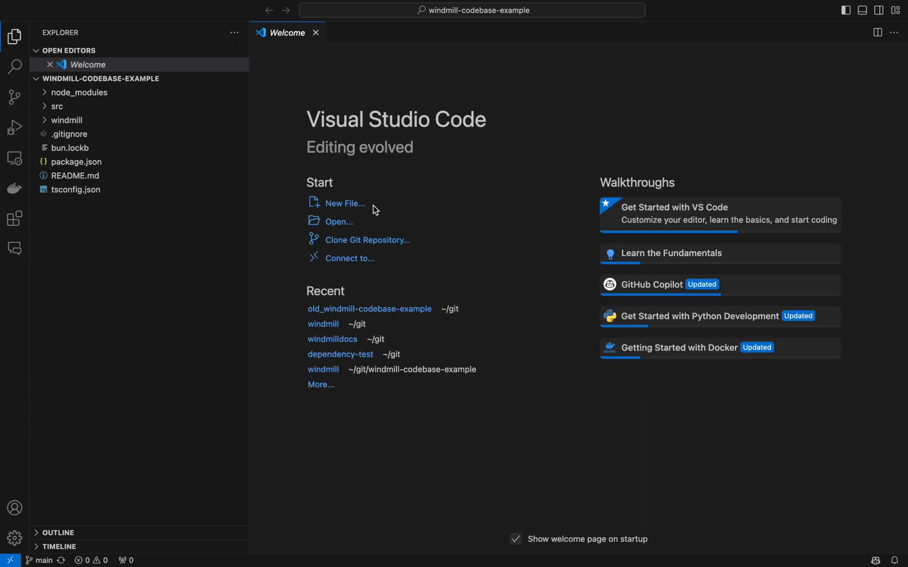
Review src/index.ts, the windmill folder's bundle_script.ts and wmill.yaml pointing codebases at ../src.
{"action": "left_click", "coordinate": [58, 106]}
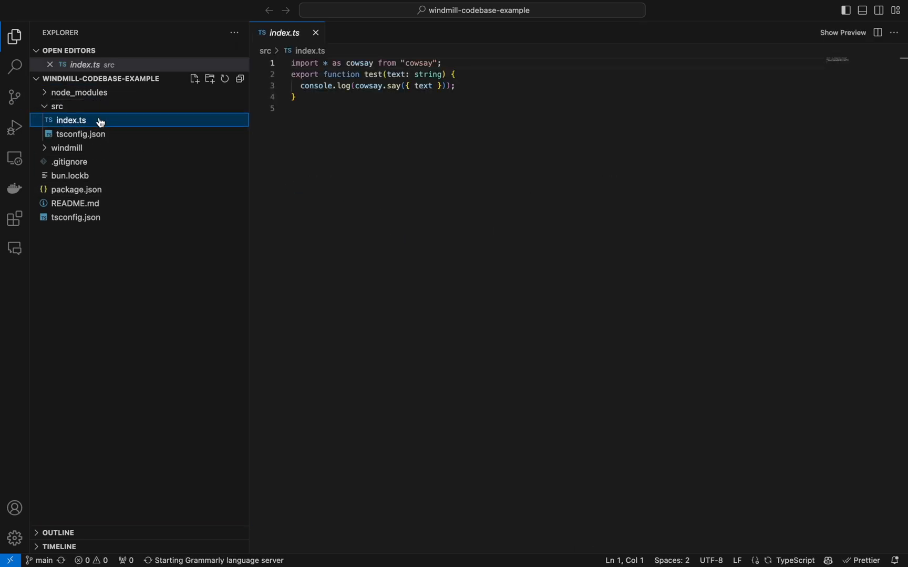
{"action": "mouse_move", "coordinate": [156, 155]}
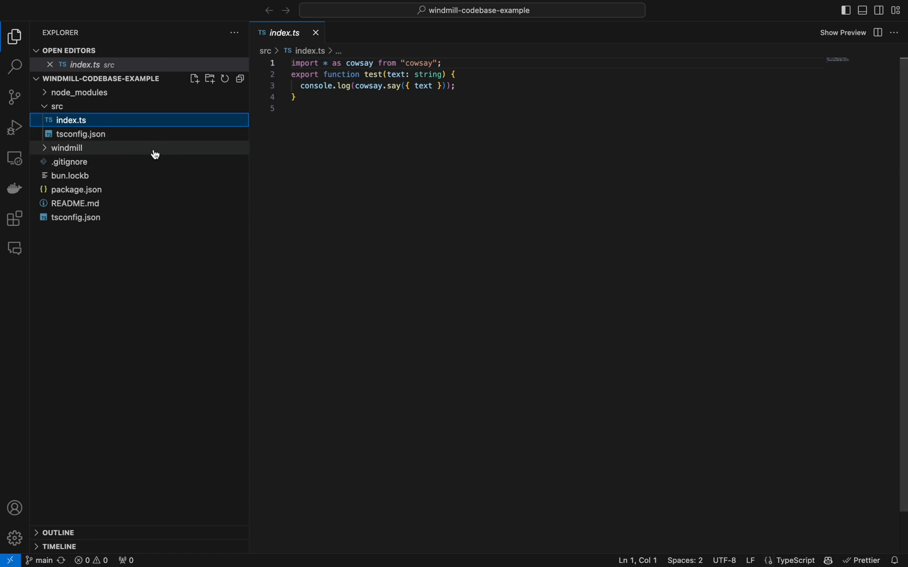
{"action": "left_click", "coordinate": [66, 148]}
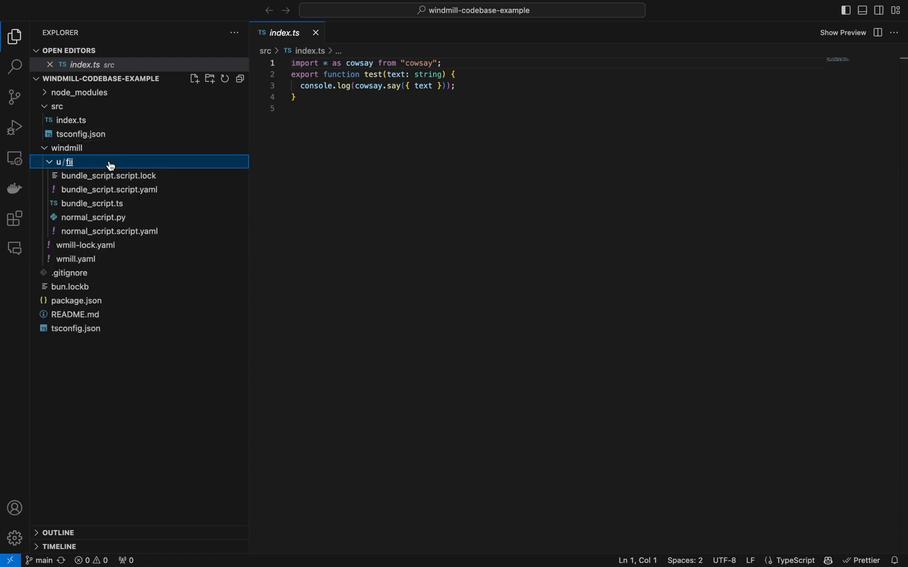
{"action": "mouse_move", "coordinate": [138, 203]}
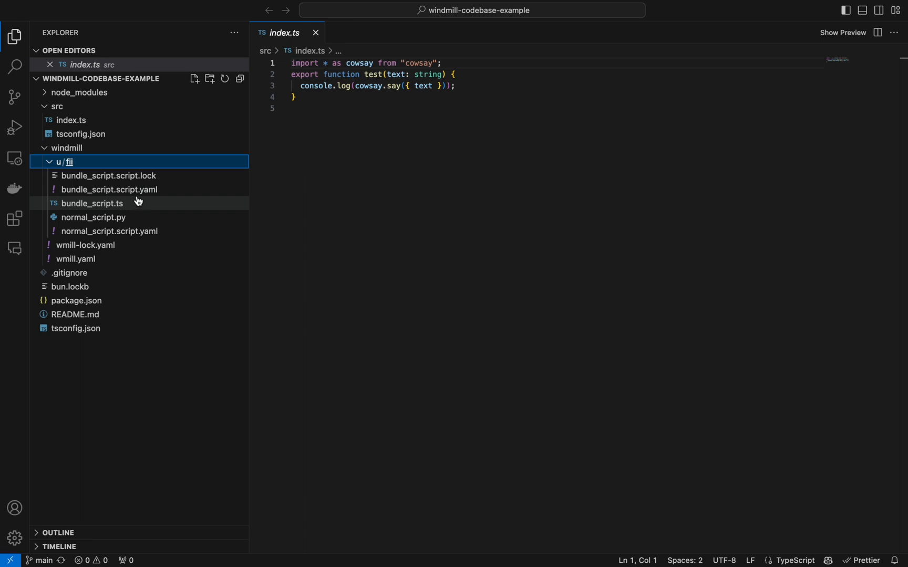
{"action": "mouse_move", "coordinate": [145, 210]}
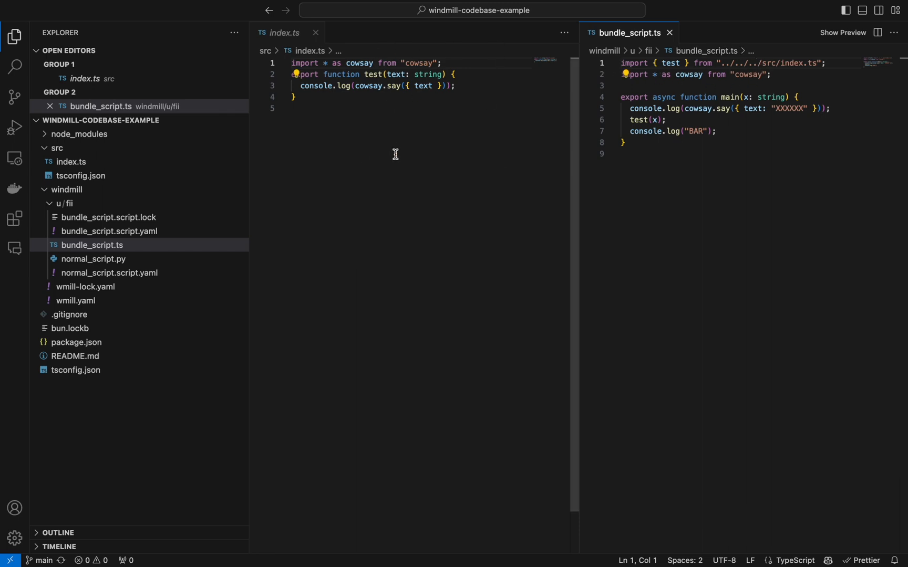
{"action": "left_click", "coordinate": [76, 300]}
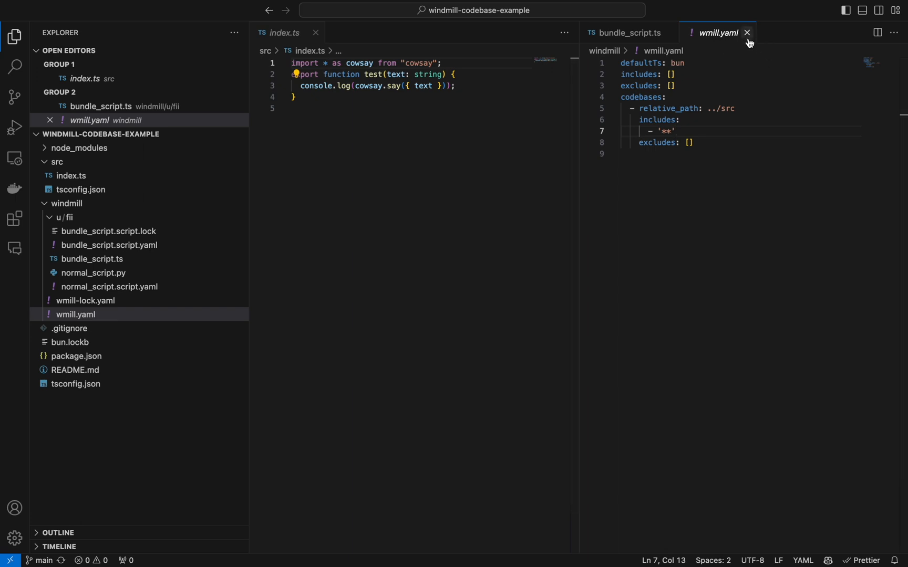
{"action": "left_click", "coordinate": [747, 33]}
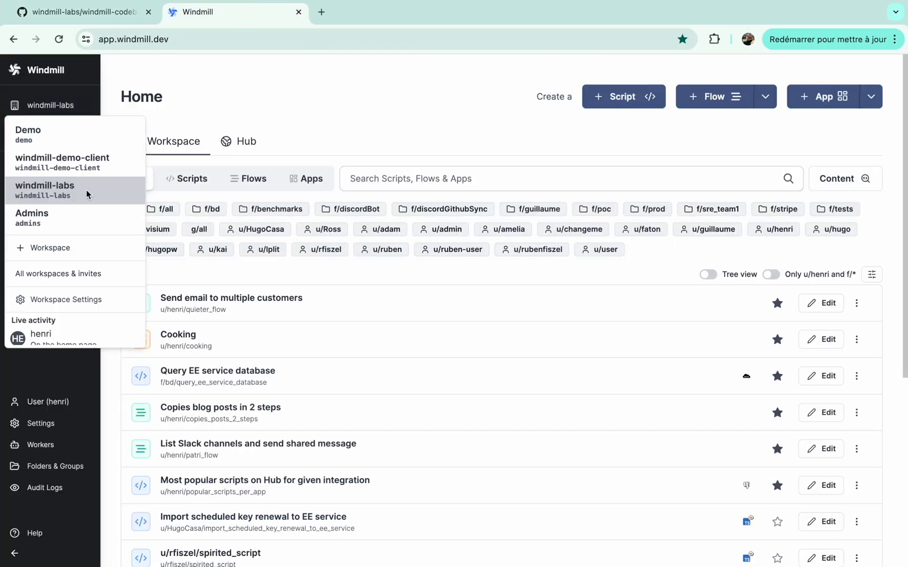
Create a new Windmill workspace named codebase-demo with ID codebase-demo.
{"action": "left_click", "coordinate": [50, 248]}
{"action": "type", "text": "codebase-demo"}
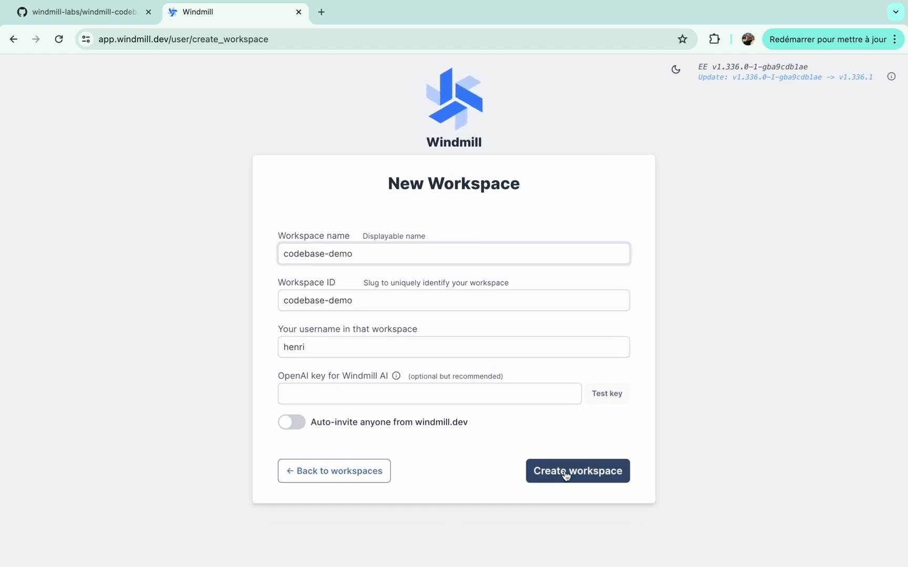
{"action": "left_click", "coordinate": [577, 470]}
{"action": "type", "text": "cd win"}
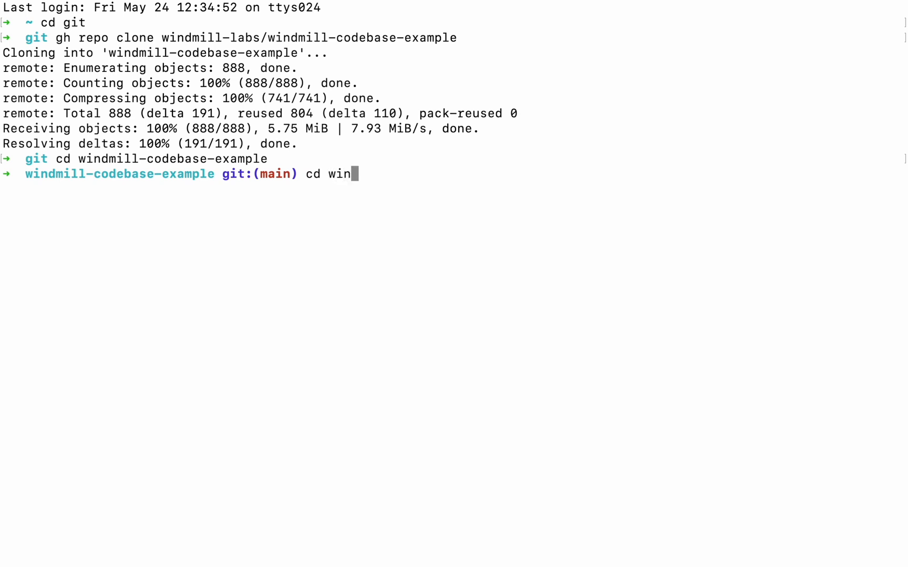
From the windmill folder, run wmill workspace add codebase-demo codebase-demo with browser login.
{"action": "key", "text": "Return"}
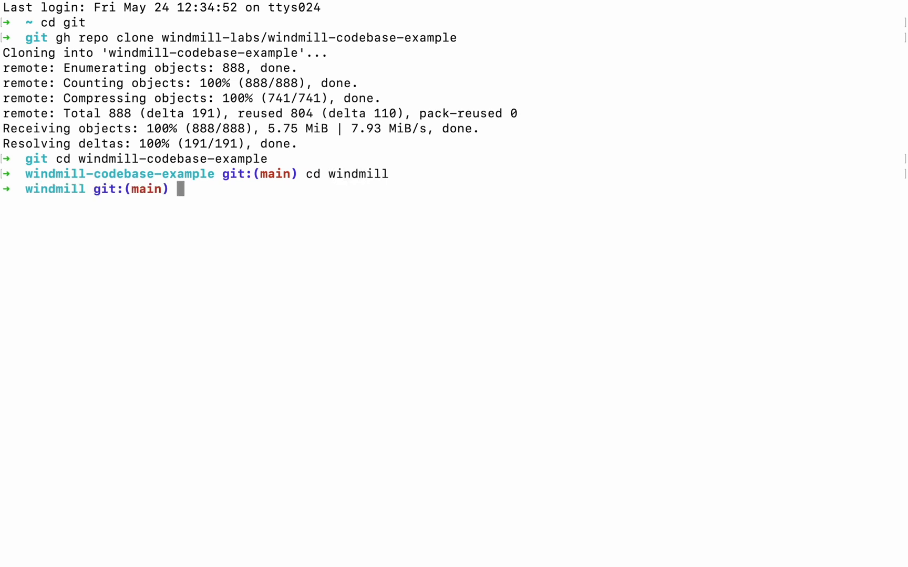
{"action": "type", "text": "wmill workspace"}
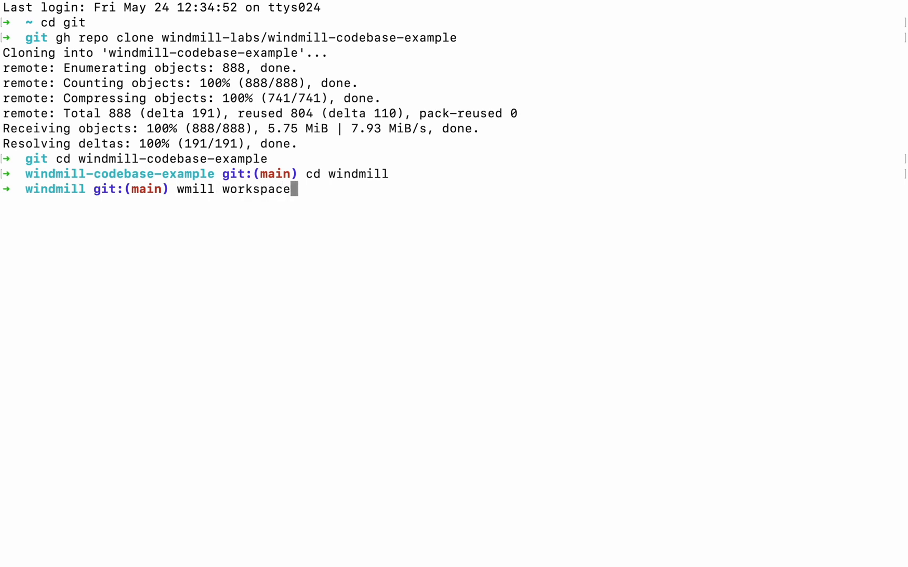
{"action": "type", "text": "add codebase-demo codebase-demo"}
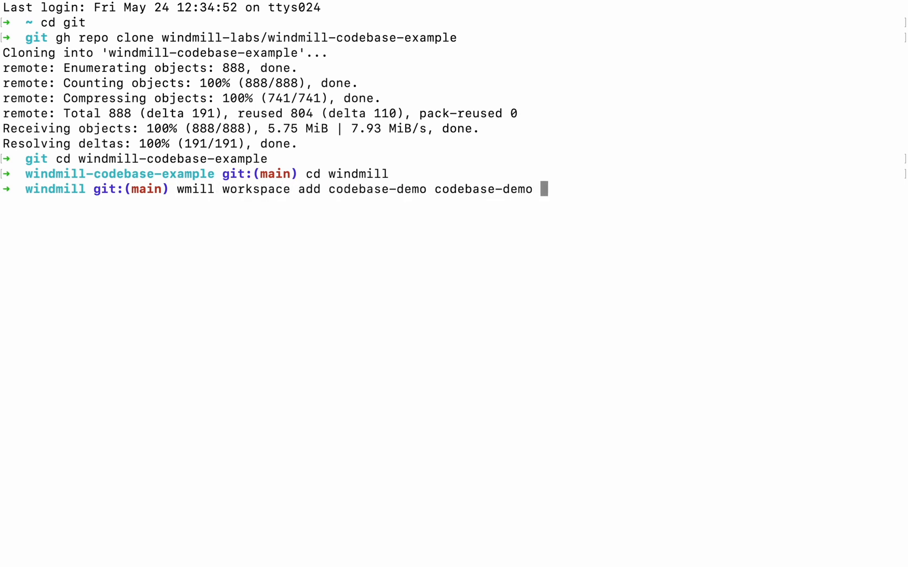
{"action": "key", "text": "Return"}
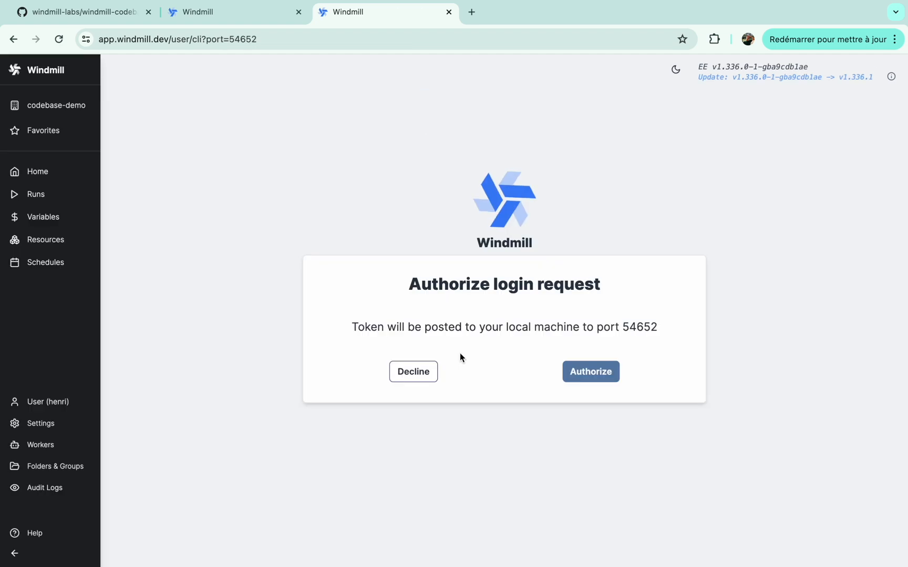
Authorize the CLI login request on the Windmill page and return to the terminal.
{"action": "left_click", "coordinate": [590, 371]}
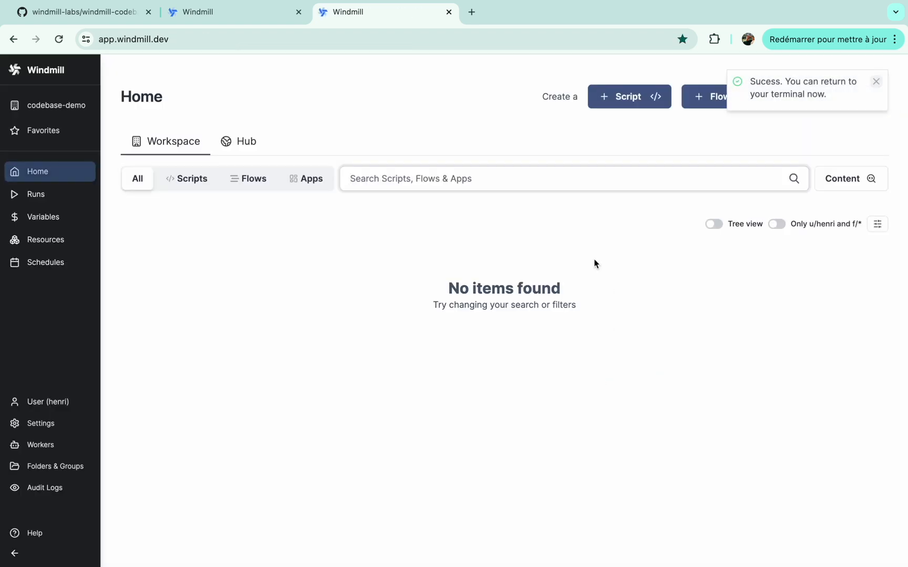
{"action": "left_click", "coordinate": [448, 11]}
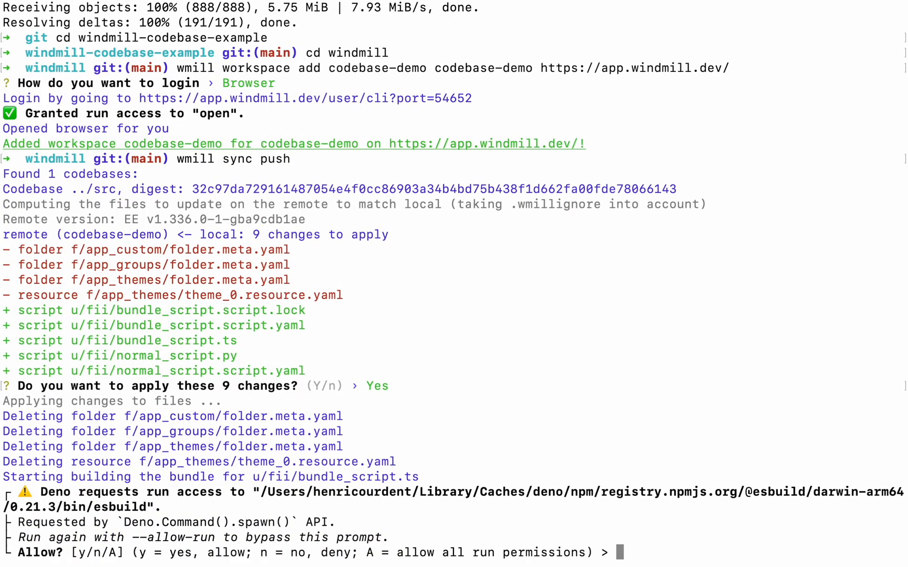
Answer y to grant Deno run access for esbuild during wmill sync push.
{"action": "type", "text": "y"}
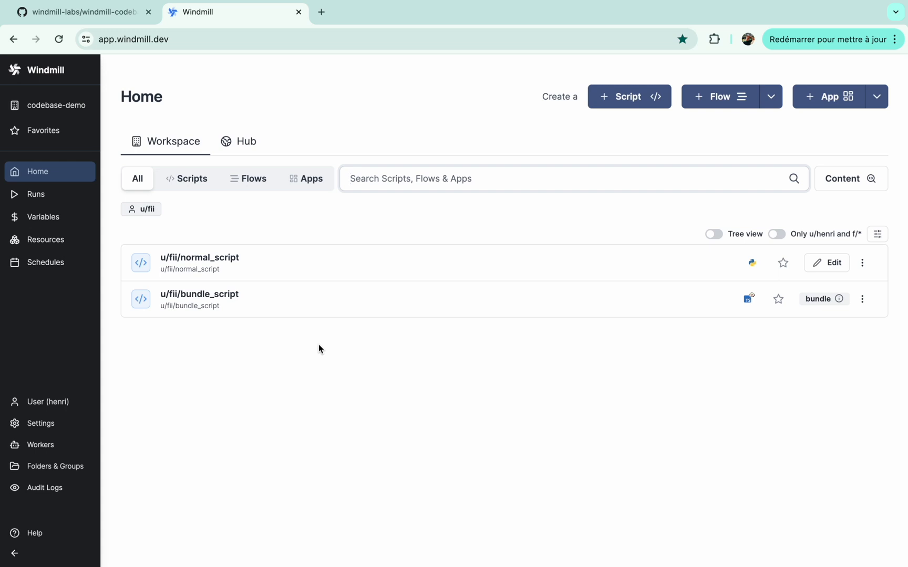
{"action": "mouse_move", "coordinate": [844, 299]}
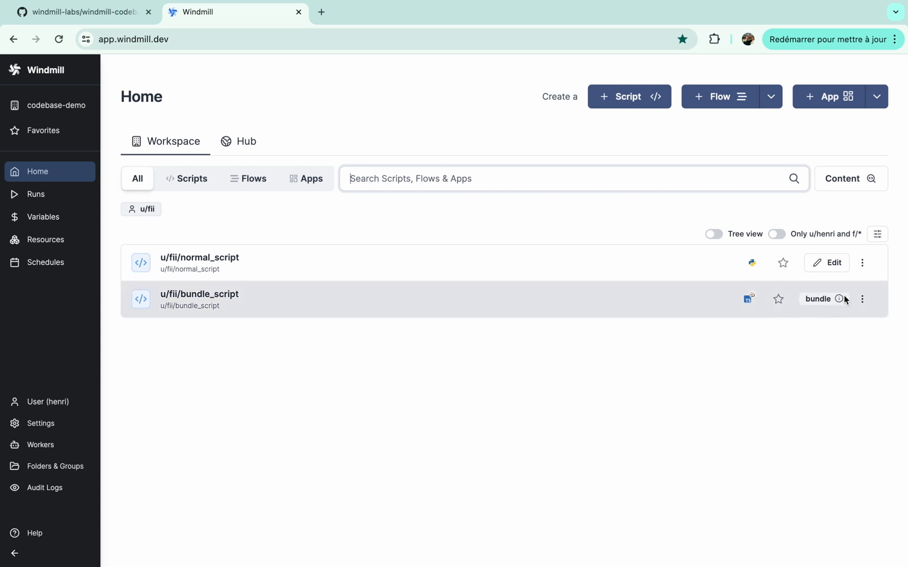
Run u/fii/bundle_script from Home with X set to 'test that'.
{"action": "left_click", "coordinate": [199, 293]}
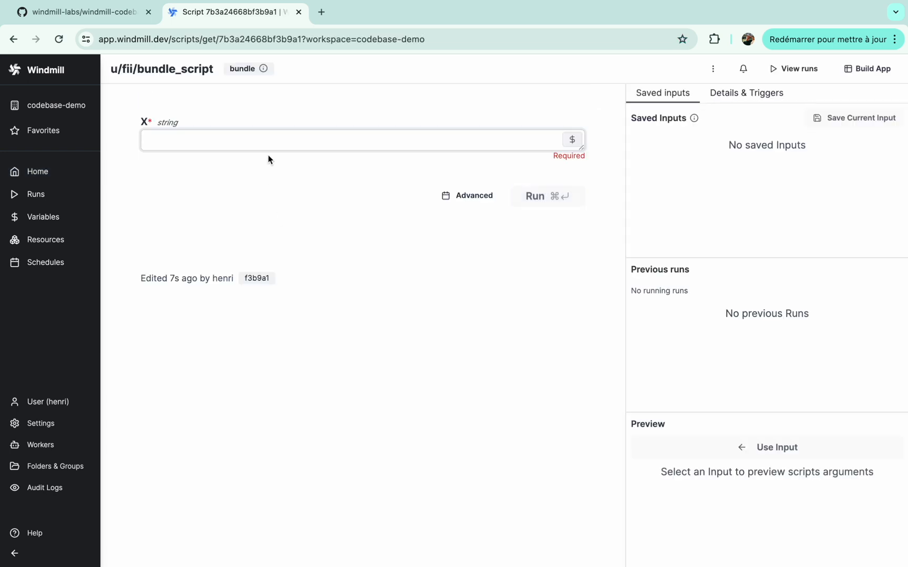
{"action": "type", "text": "test that"}
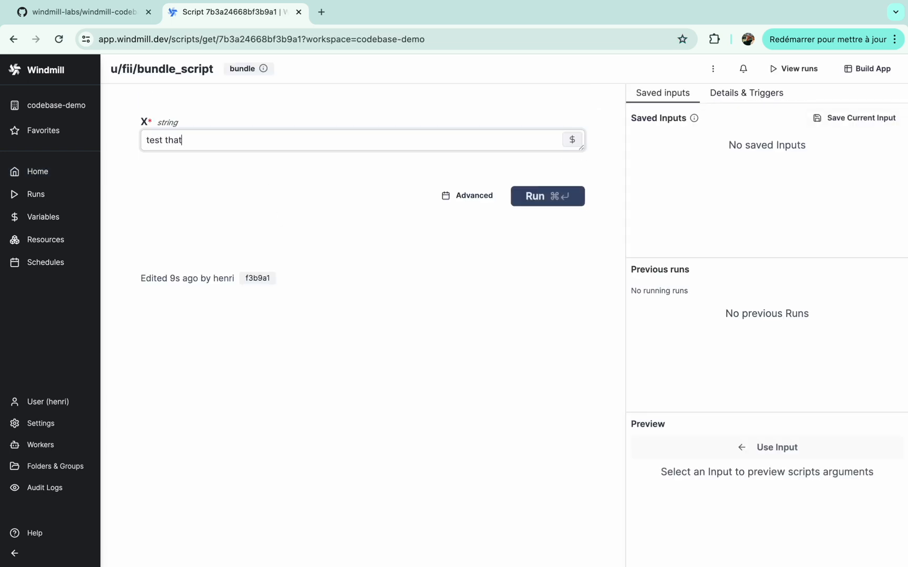
{"action": "left_click", "coordinate": [547, 196]}
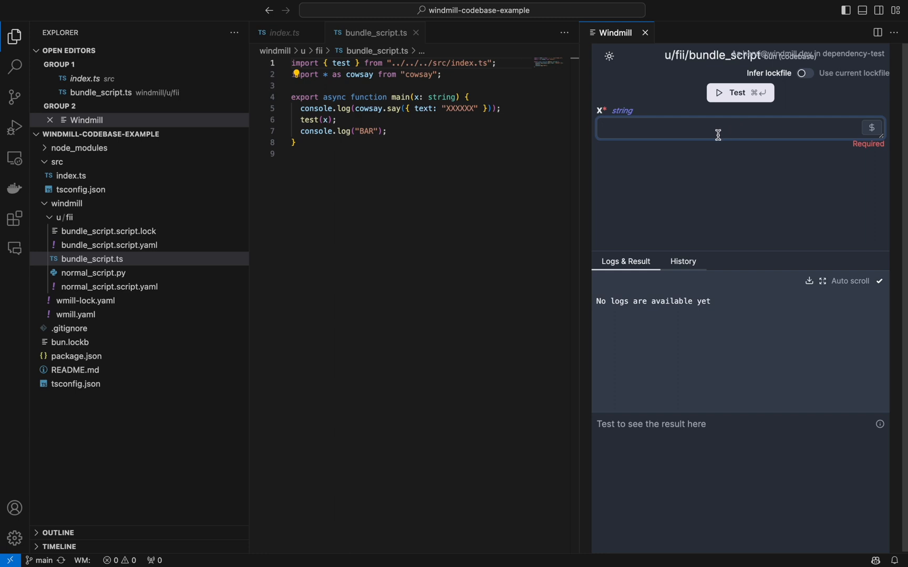
Test bundle_script from the Windmill extension panel with X set to 'VS Code'.
{"action": "type", "text": "VS Code"}
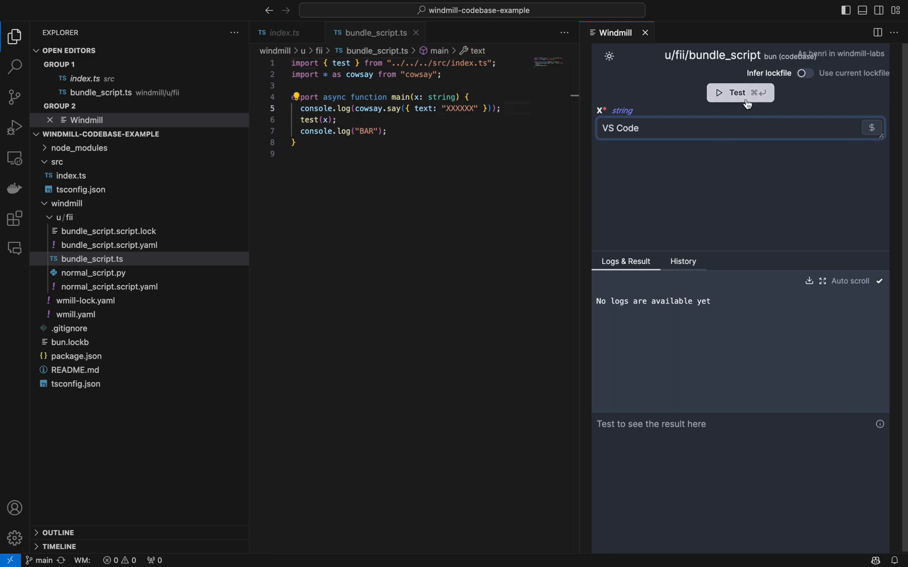
{"action": "left_click", "coordinate": [740, 93]}
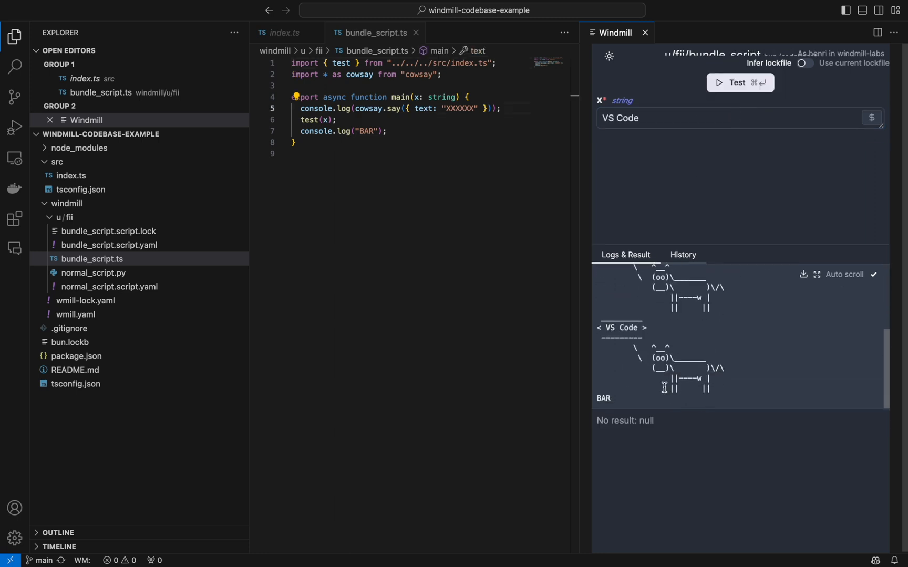
{"action": "mouse_move", "coordinate": [125, 217]}
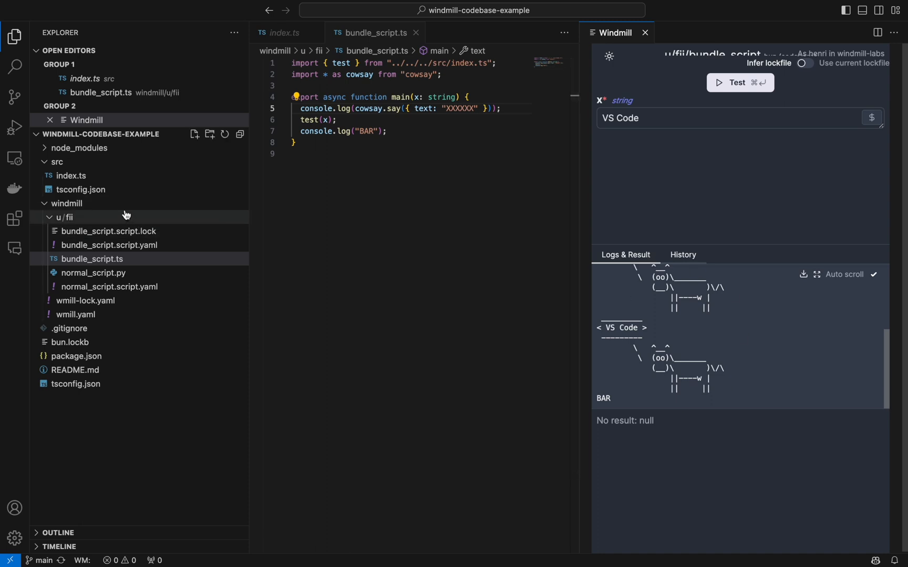
{"action": "left_click", "coordinate": [58, 162]}
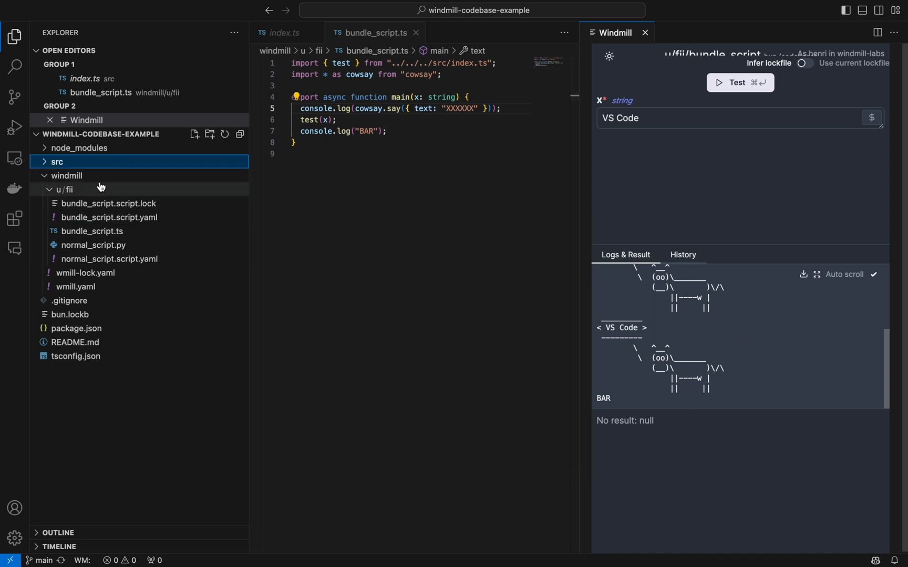
{"action": "mouse_move", "coordinate": [107, 203]}
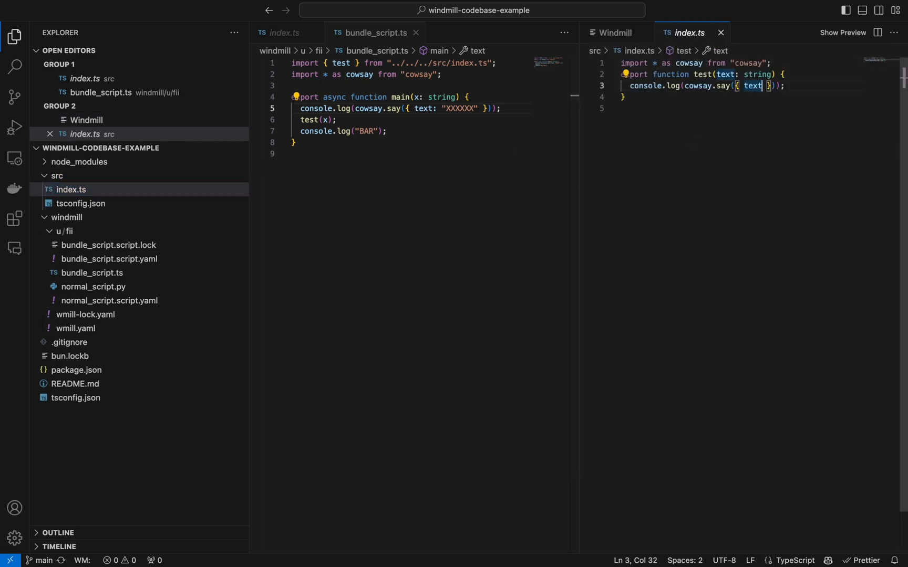
Edit index.ts so the cow says "Hello" + text, then re-test bundle_script with 'Test again'.
{"action": "type", "text": "Hello\" + te"}
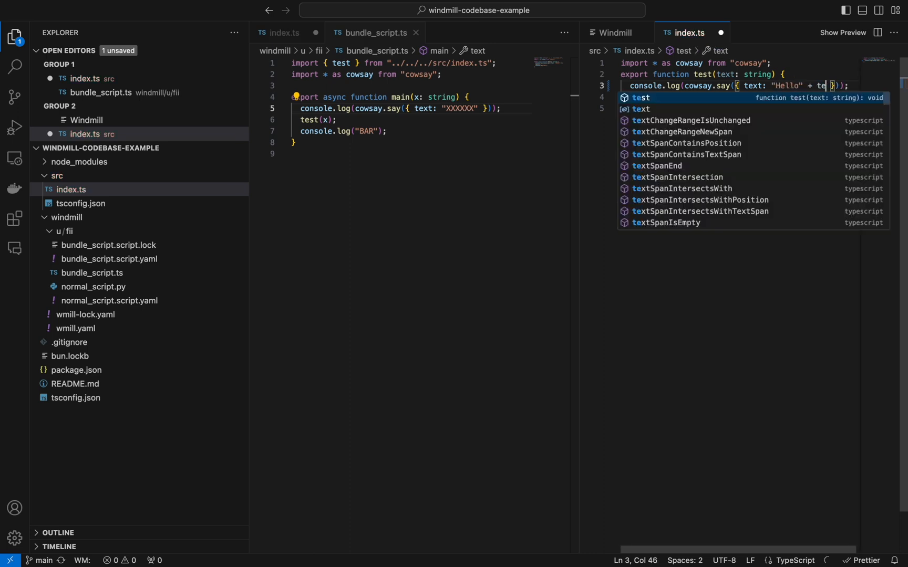
{"action": "left_click", "coordinate": [615, 33]}
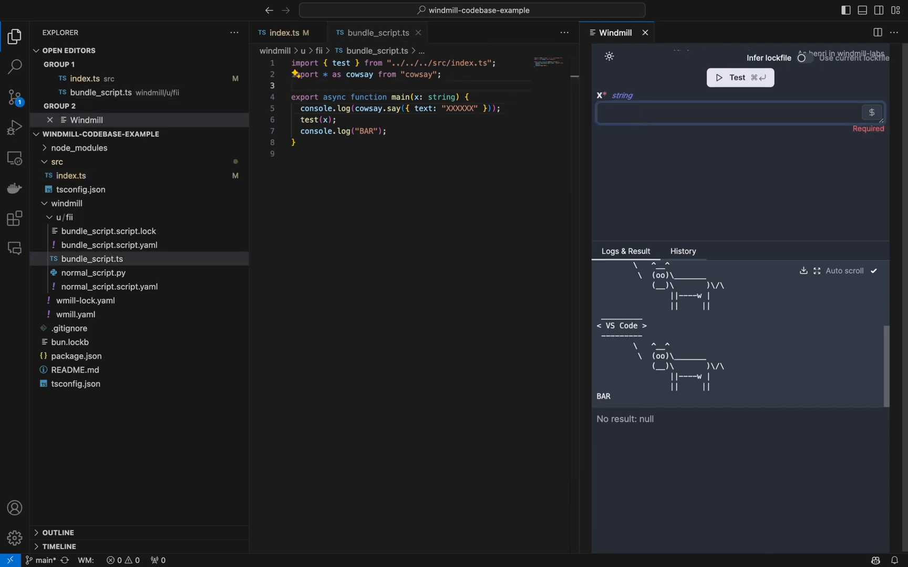
{"action": "left_click", "coordinate": [740, 77]}
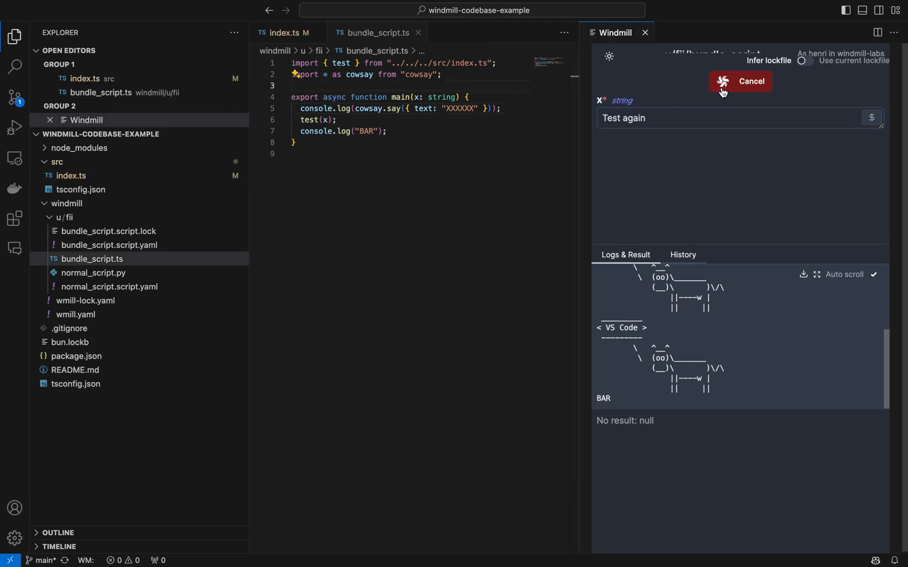